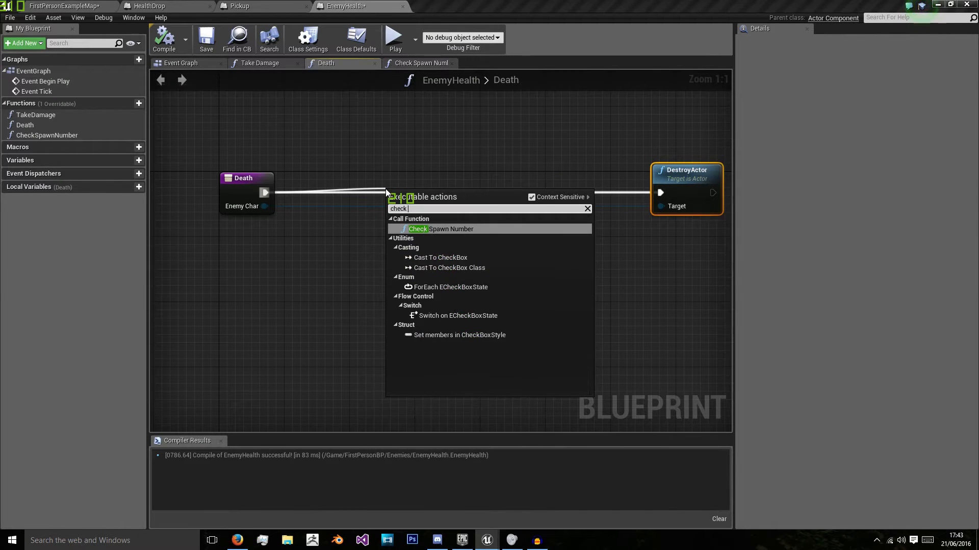
Insert Check Spawn Number and a Branch after Death, routing the Branch's False pin to DestroyActor.
left_click(439, 229)
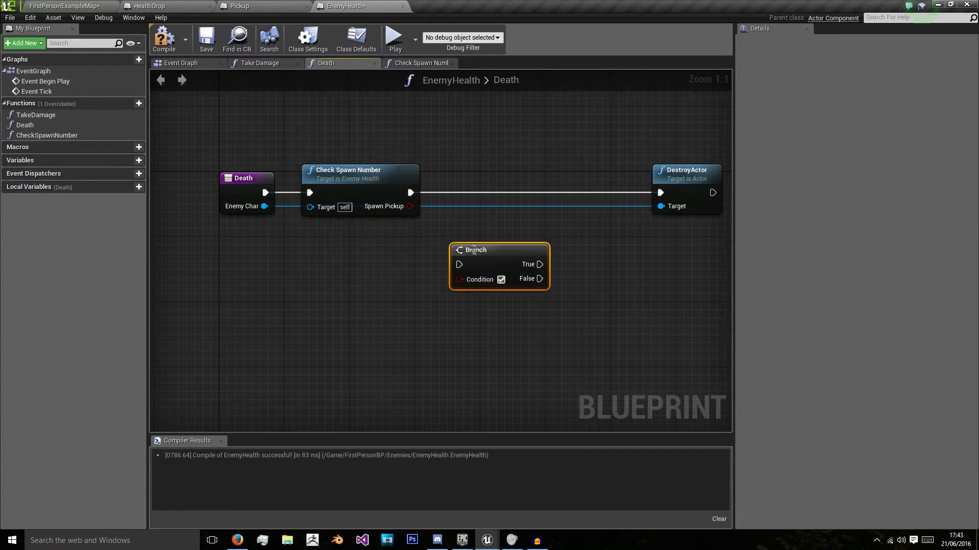
left_click_drag(476, 264, 480, 200)
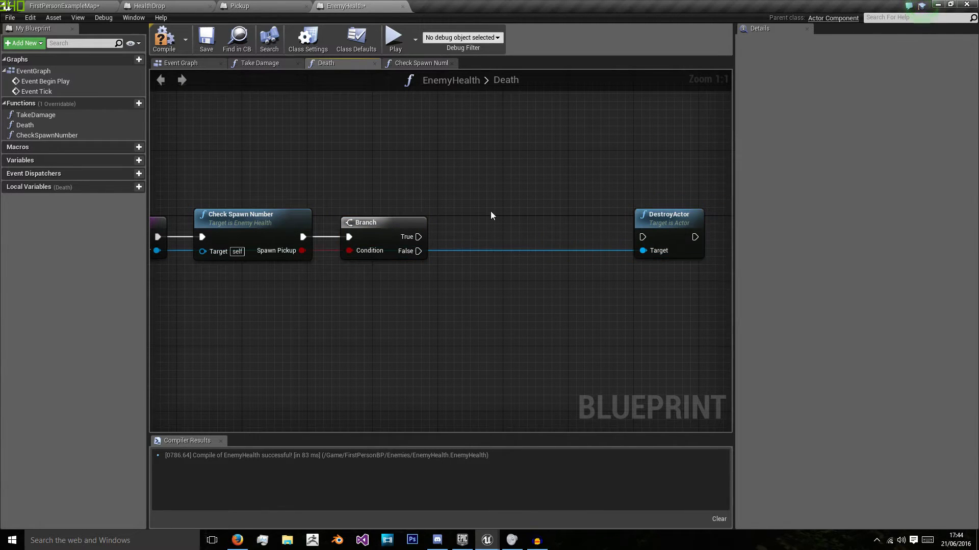
left_click_drag(418, 251, 644, 236)
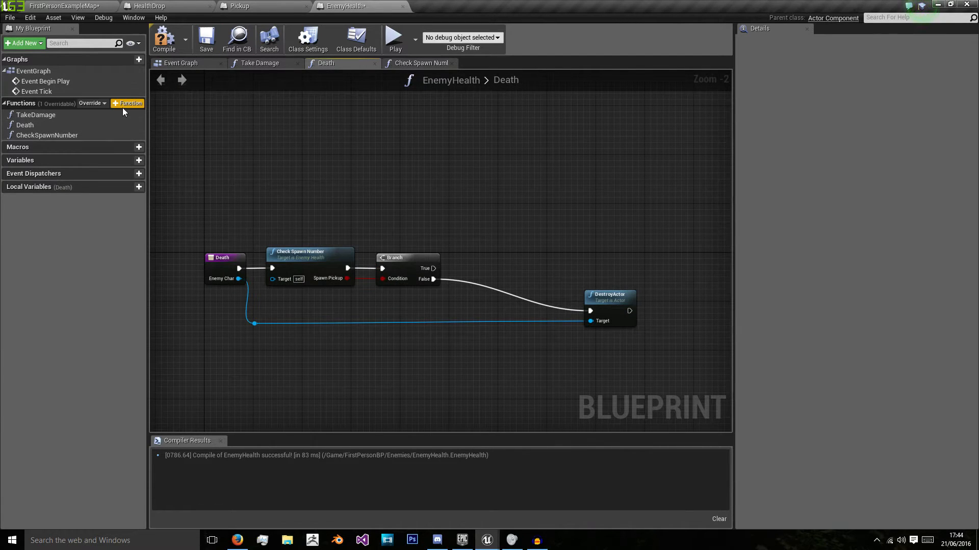
Add a new function named 'Spawn Pickup' with one input of type Actor object reference.
left_click(126, 103)
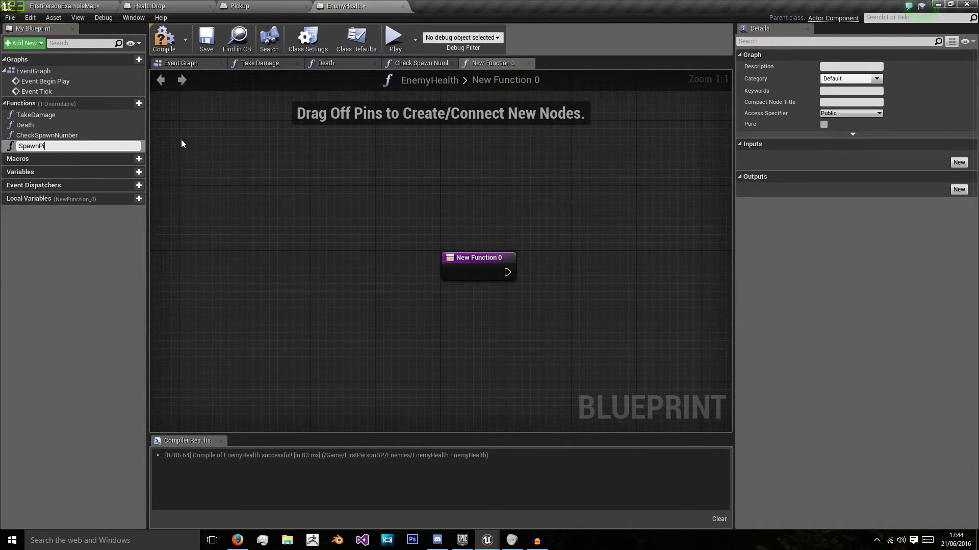
type("Spawn Pickup")
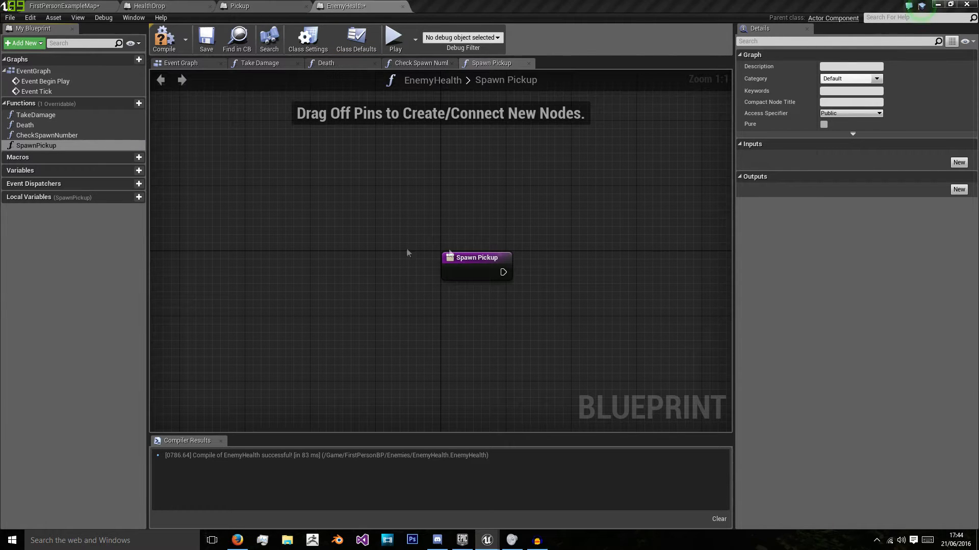
left_click_drag(476, 257, 371, 259)
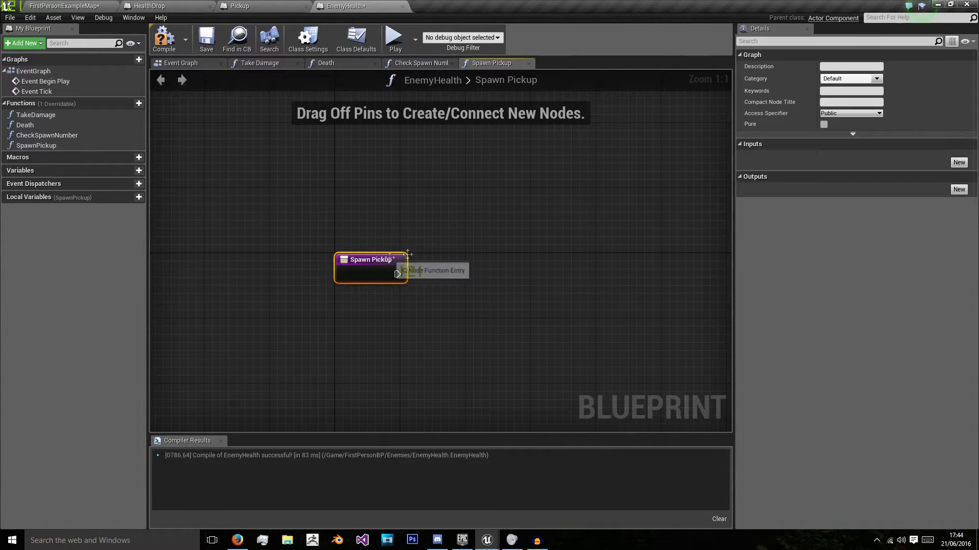
left_click(958, 162)
type("Actor")
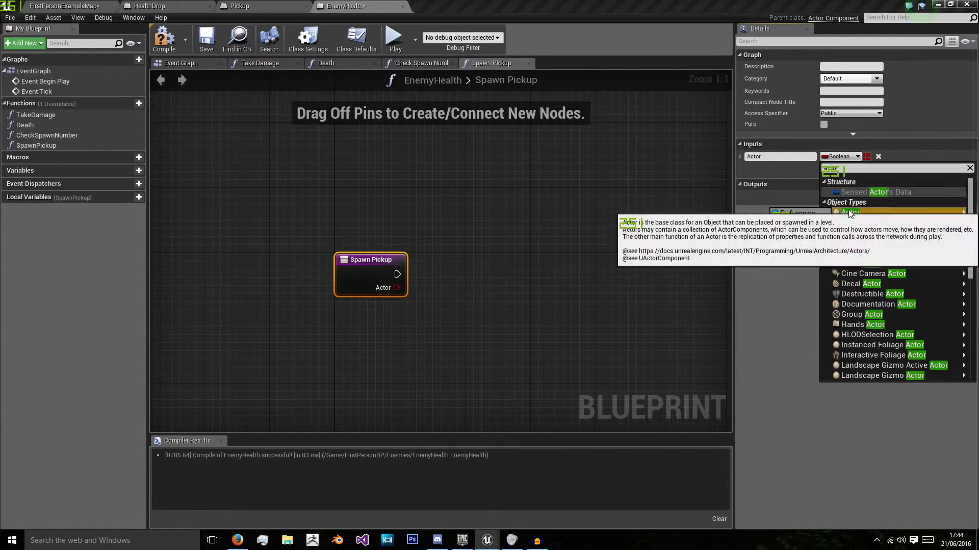
left_click(849, 212)
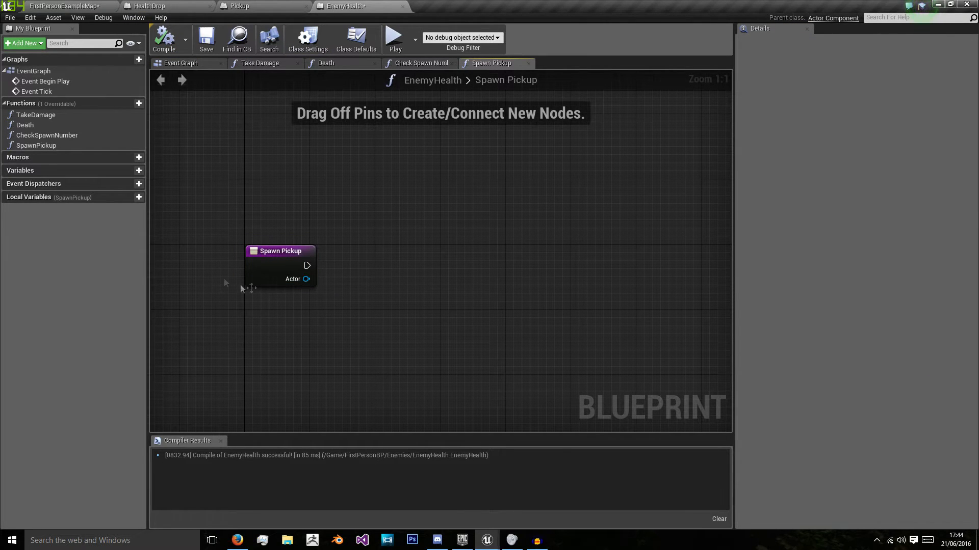
Add a float local variable RNG and set it from a Random Float node after the entry.
type("random fl")
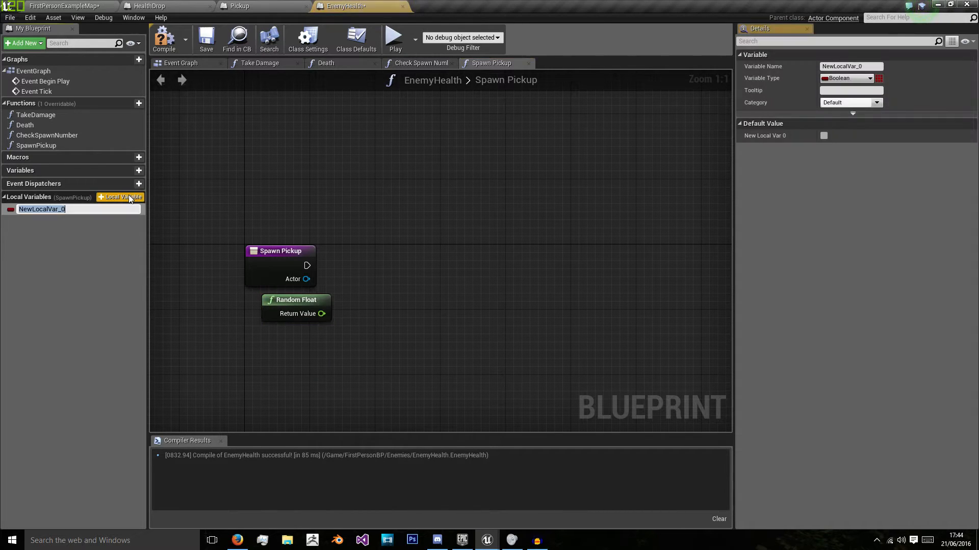
left_click(846, 77)
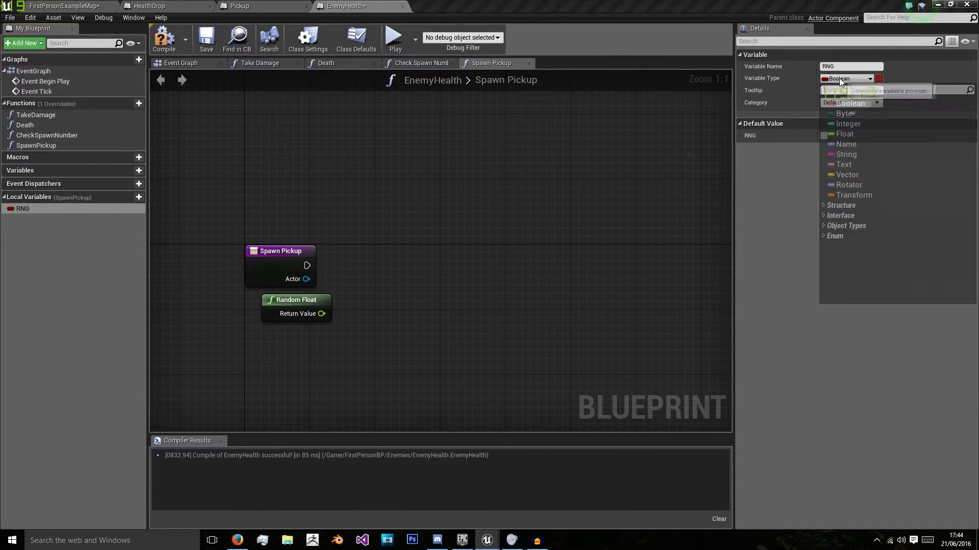
left_click(845, 134)
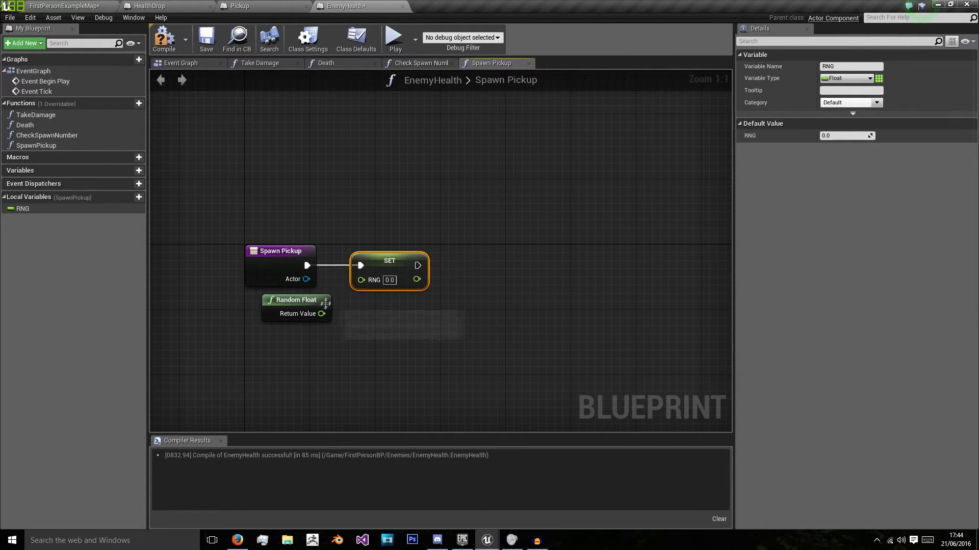
left_click_drag(305, 321, 360, 280)
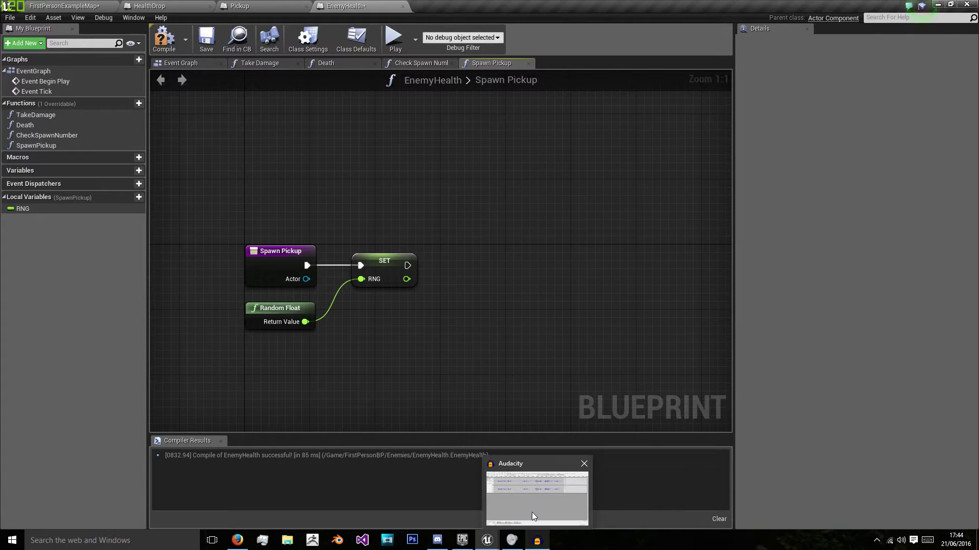
left_click(583, 464)
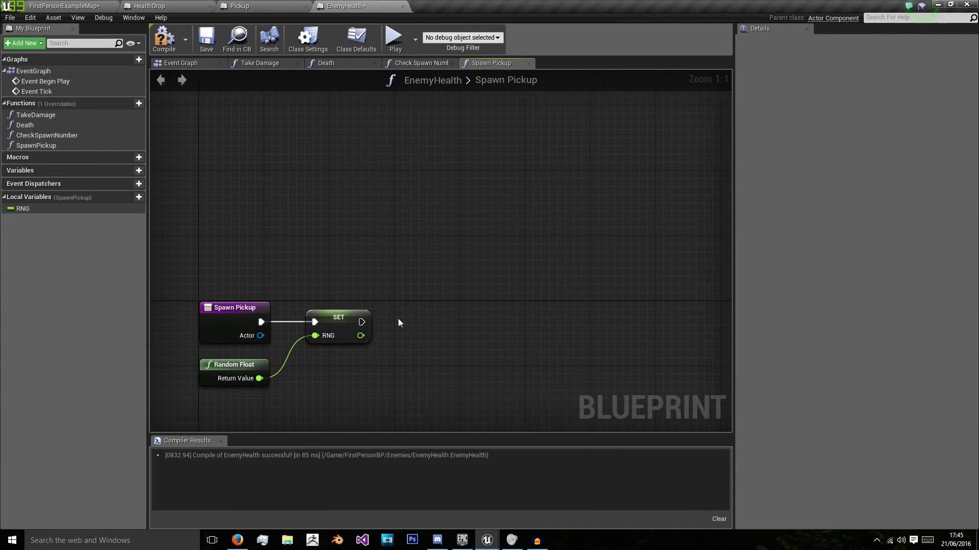
Compare the SET node's RNG output with a float <= node against 0.4.
left_click_drag(359, 336, 423, 380)
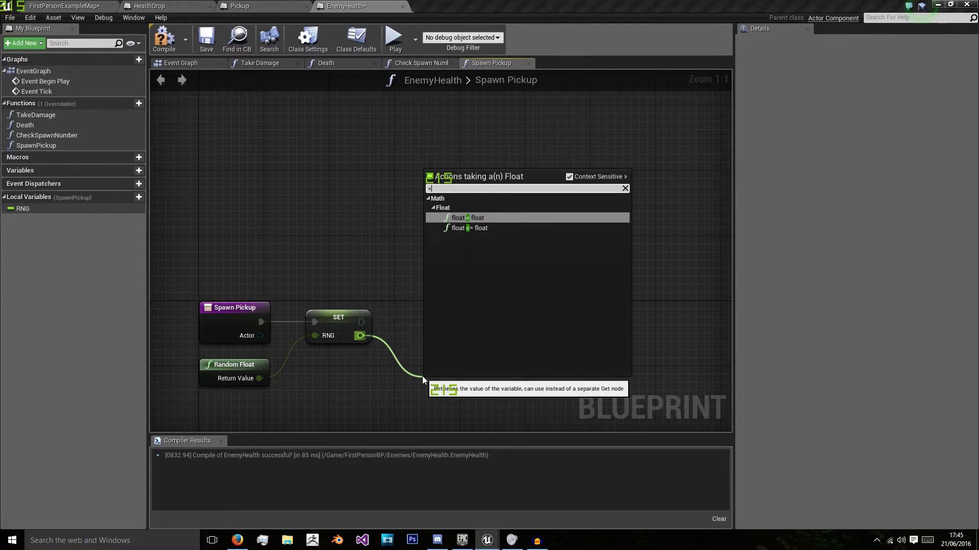
left_click(465, 217)
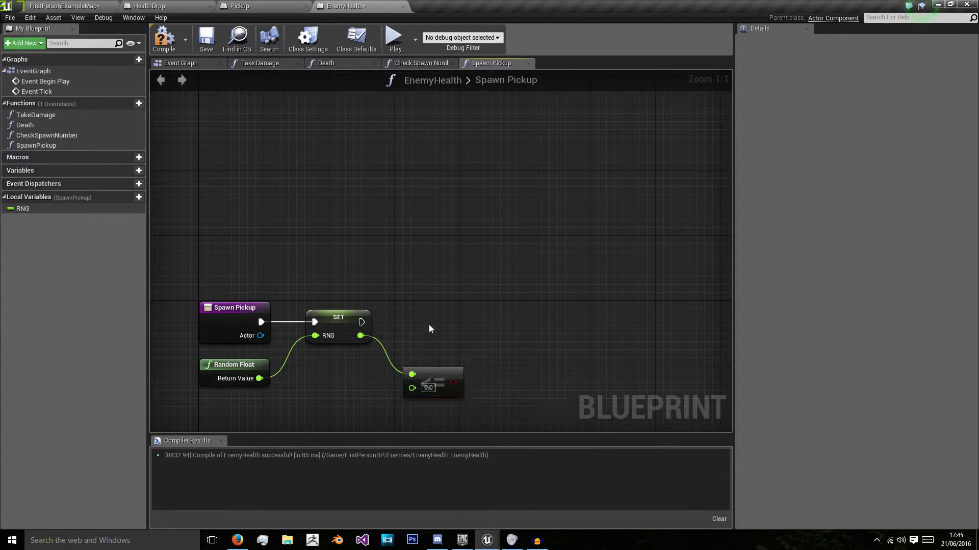
left_click_drag(430, 329, 418, 258)
type("0.4")
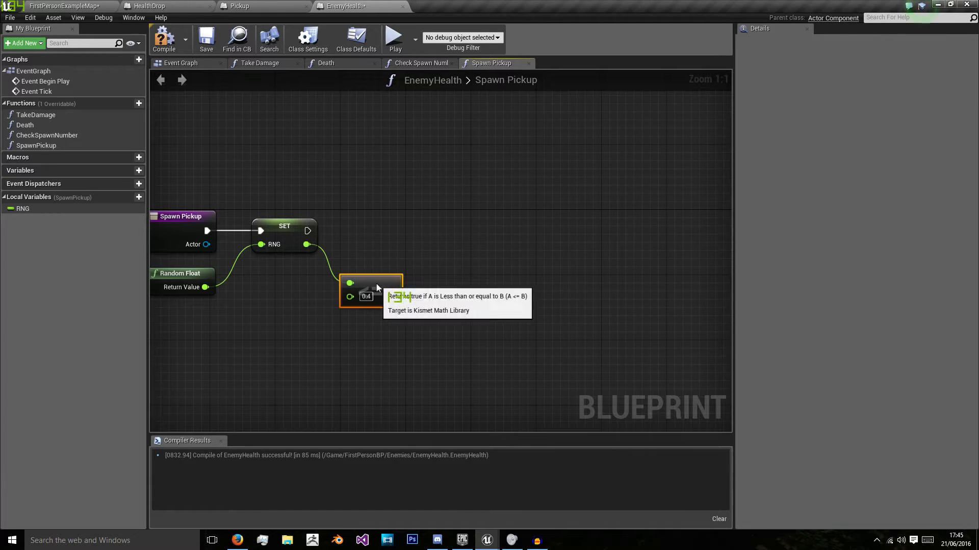
mouse_move(428, 293)
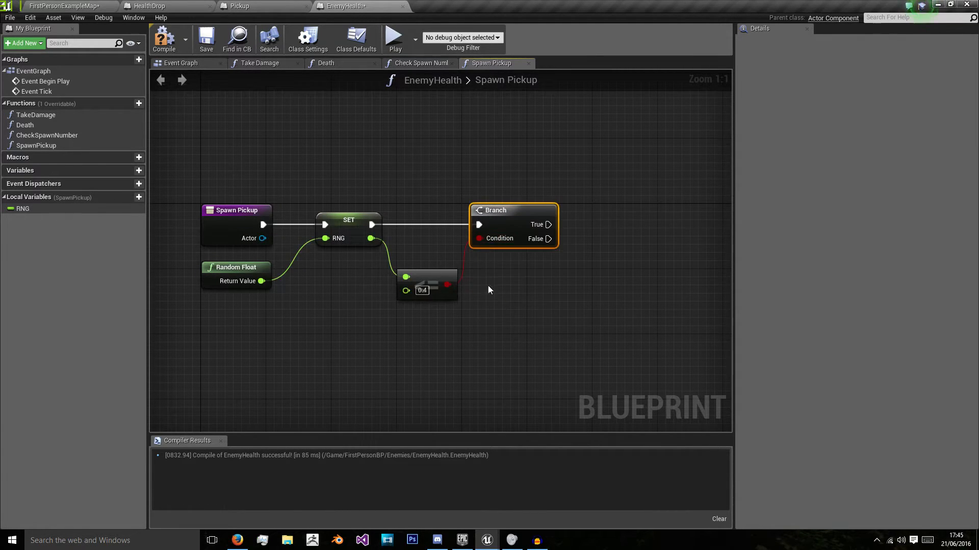
On True, Spawn Actor from Class HealthDrop at the input Actor's location via GetActorLocation.
left_click_drag(551, 225, 512, 154)
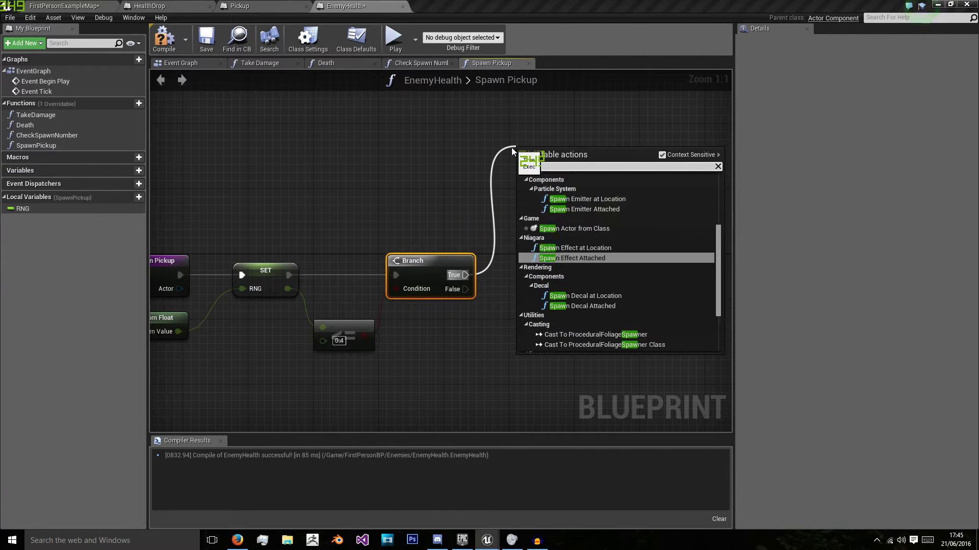
left_click(548, 228)
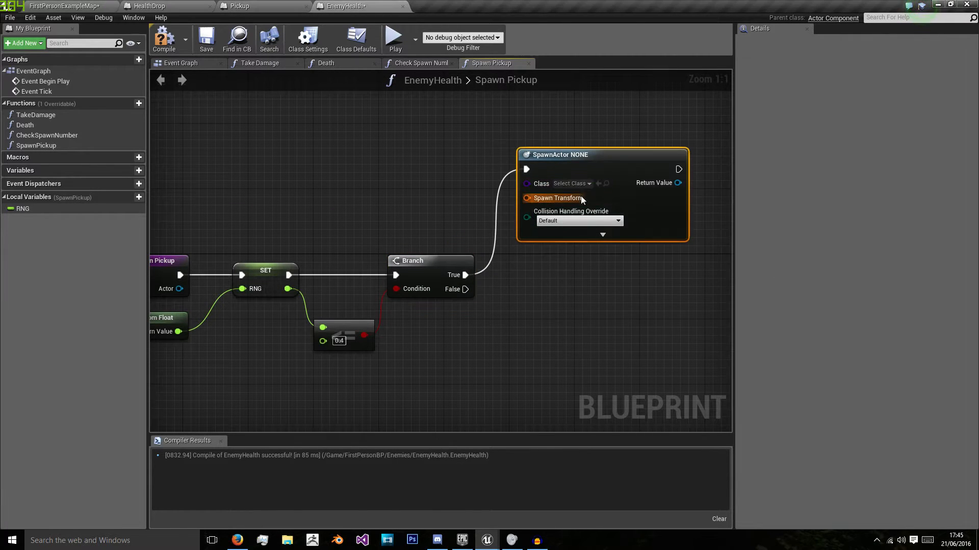
left_click(571, 183)
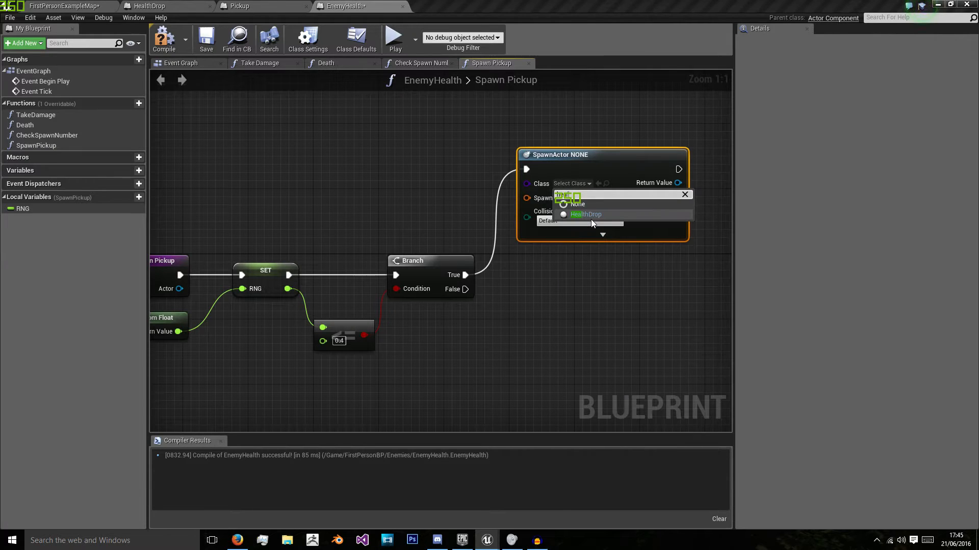
left_click(585, 214)
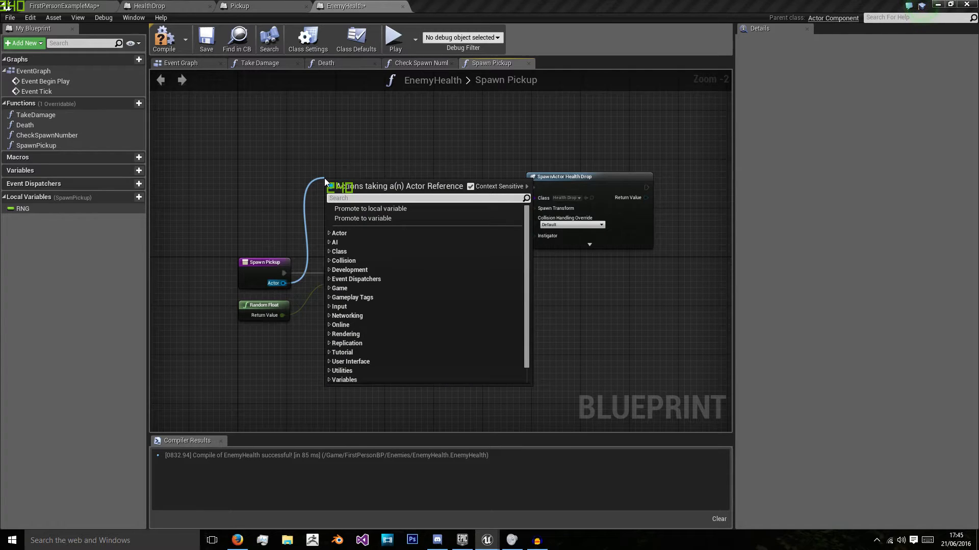
type("getactor")
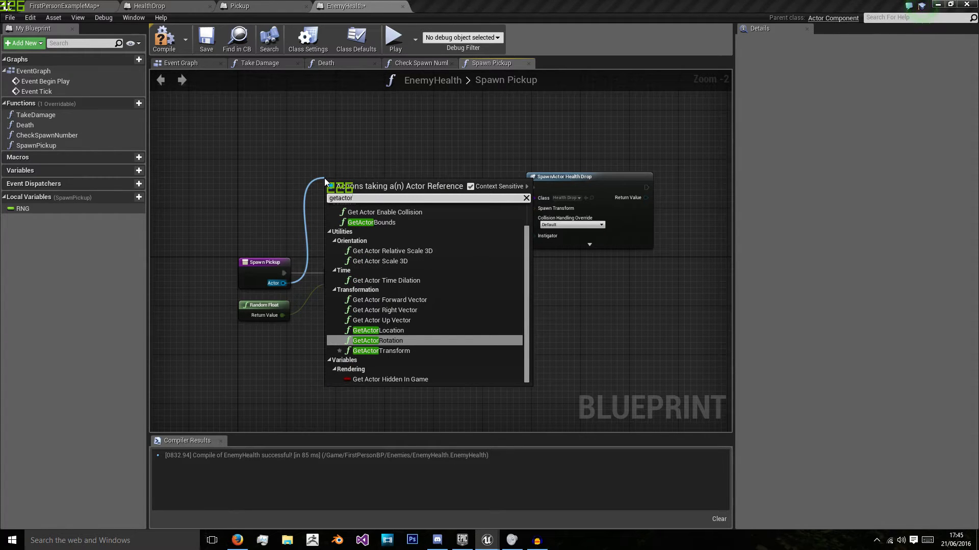
left_click(377, 330)
type(">")
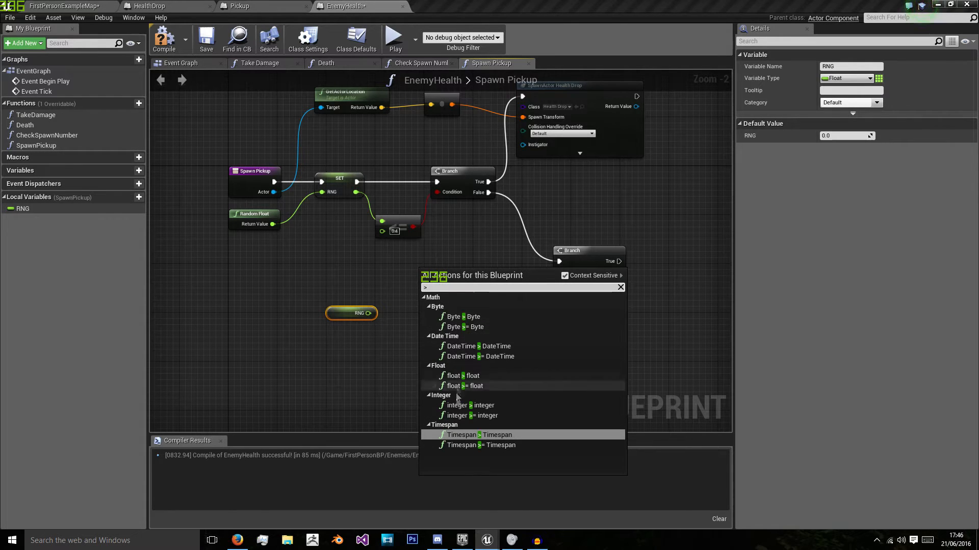
Add a float comparison node fed by an RNG getter for the second branch condition.
left_click(451, 385)
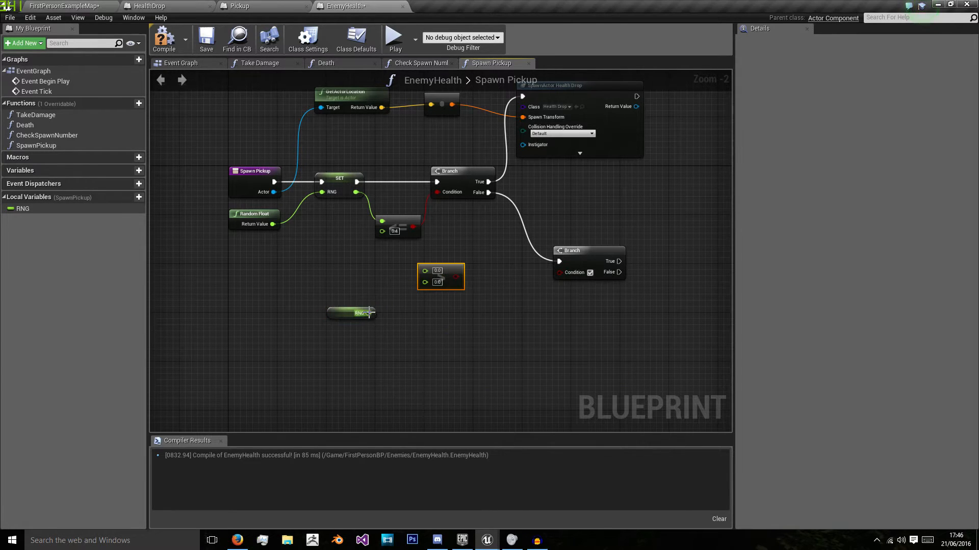
left_click_drag(369, 313, 425, 270)
type("HealthRange")
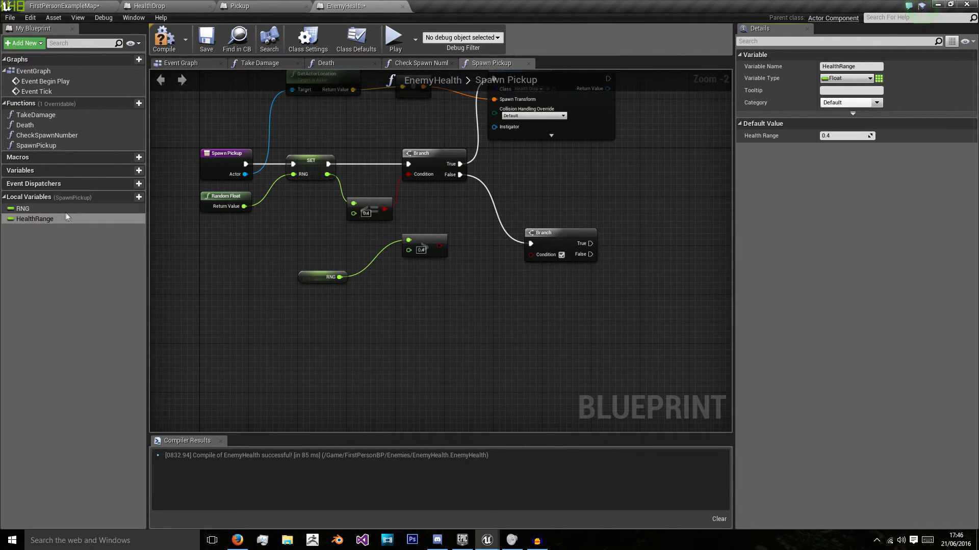
Add local float AmmoRange defaulting to 0.7 and compare RNG against HealthRange and AmmoRange.
left_click_drag(35, 219, 285, 216)
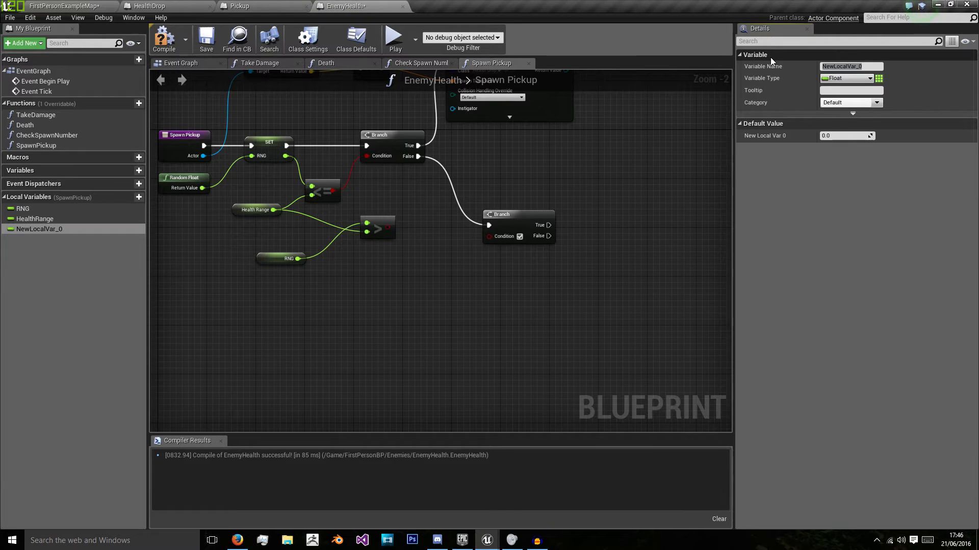
type("AmmoRange")
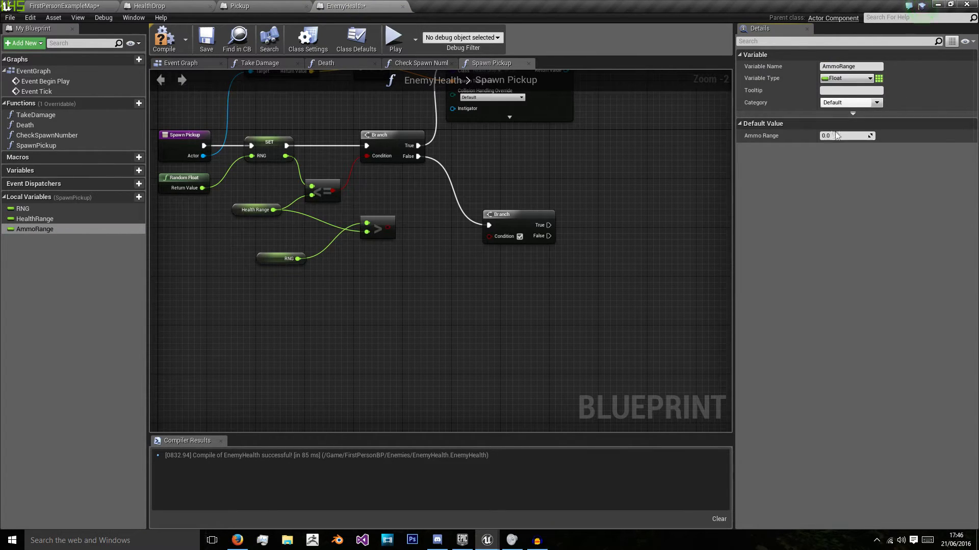
left_click(843, 135)
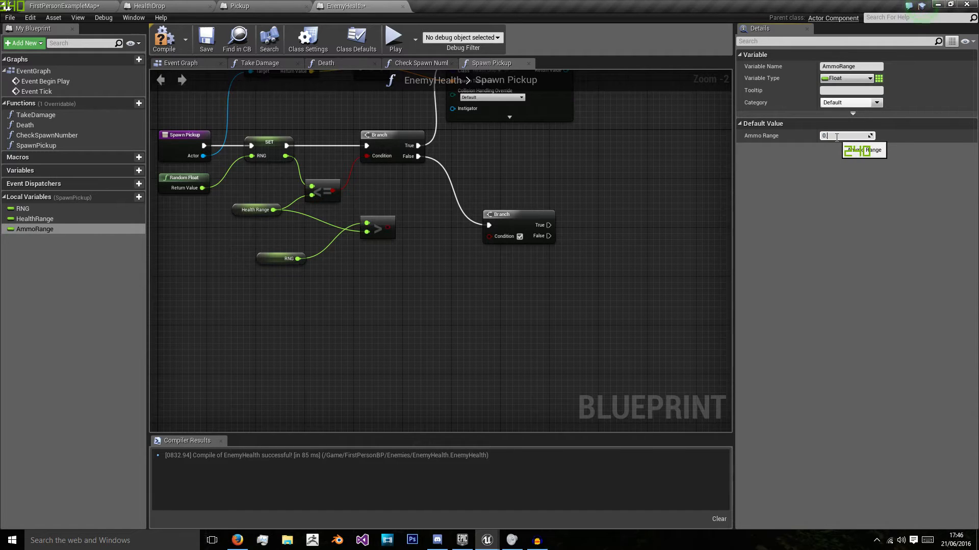
type("0.7")
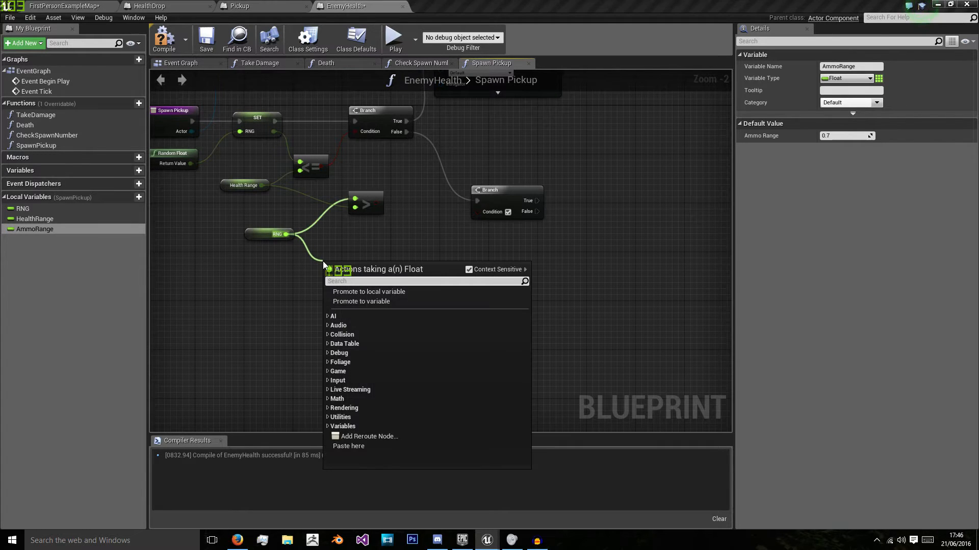
left_click(347, 269)
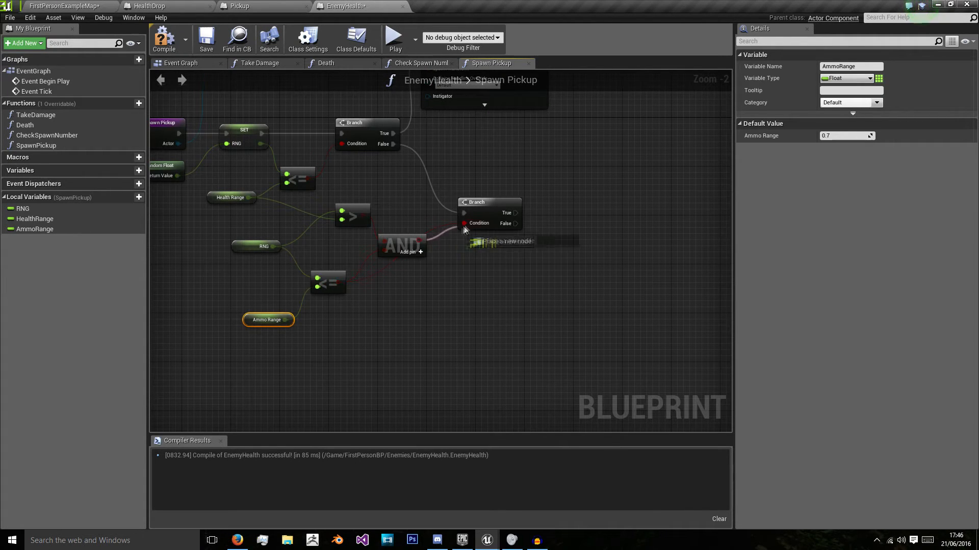
scroll("down", 3)
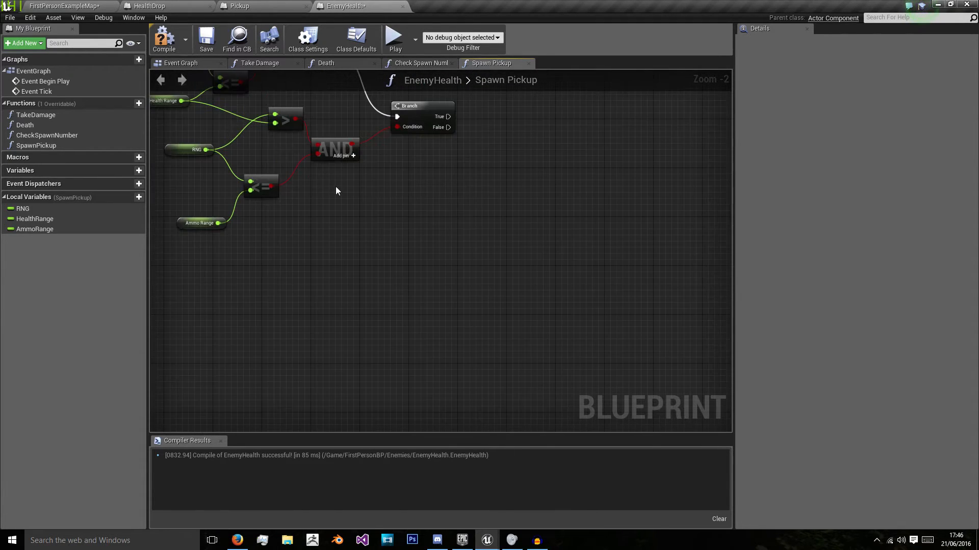
scroll("down", 3)
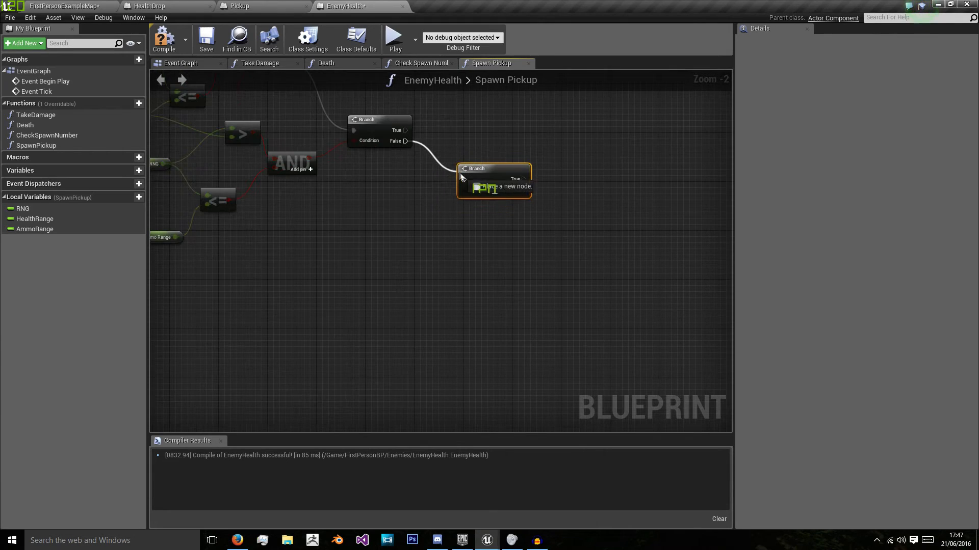
scroll("down", 3)
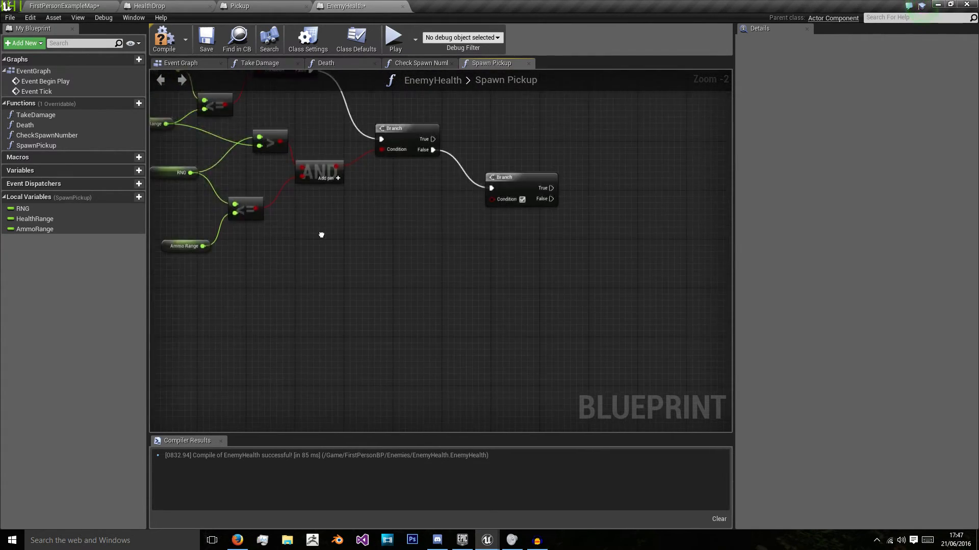
Wire a PointsRange comparison chain into a third Branch on the second Branch's False pin.
left_click_drag(182, 97, 294, 256)
type("PointsRange")
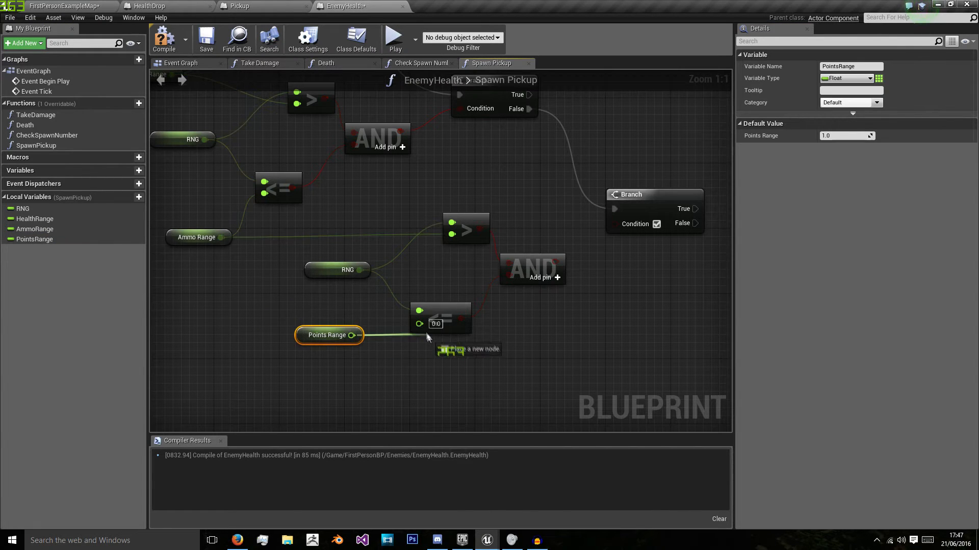
scroll("down", 3)
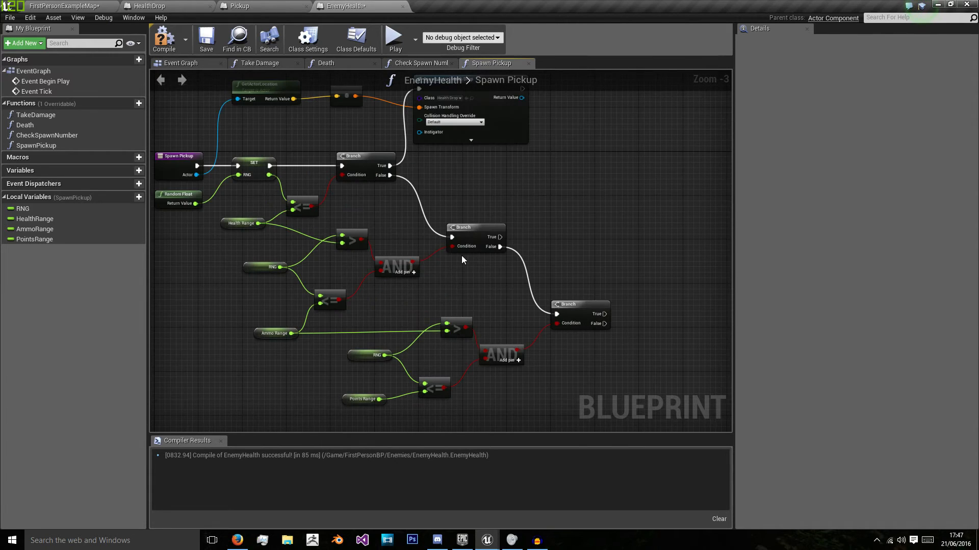
mouse_move(484, 238)
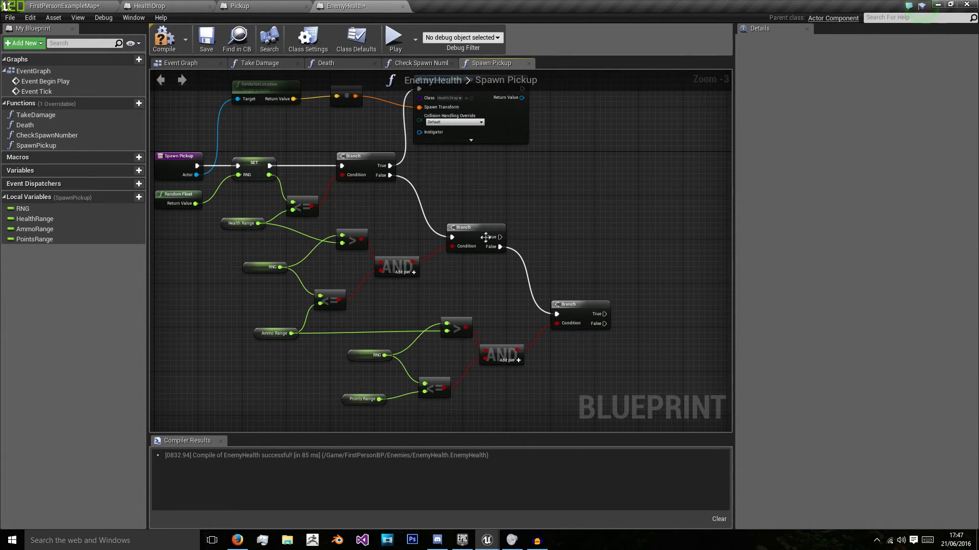
mouse_move(510, 168)
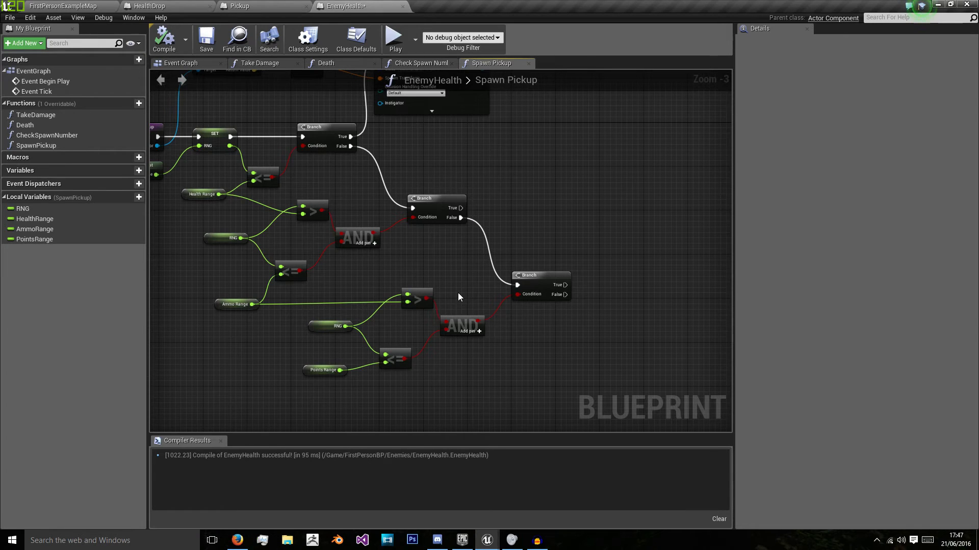
mouse_move(429, 192)
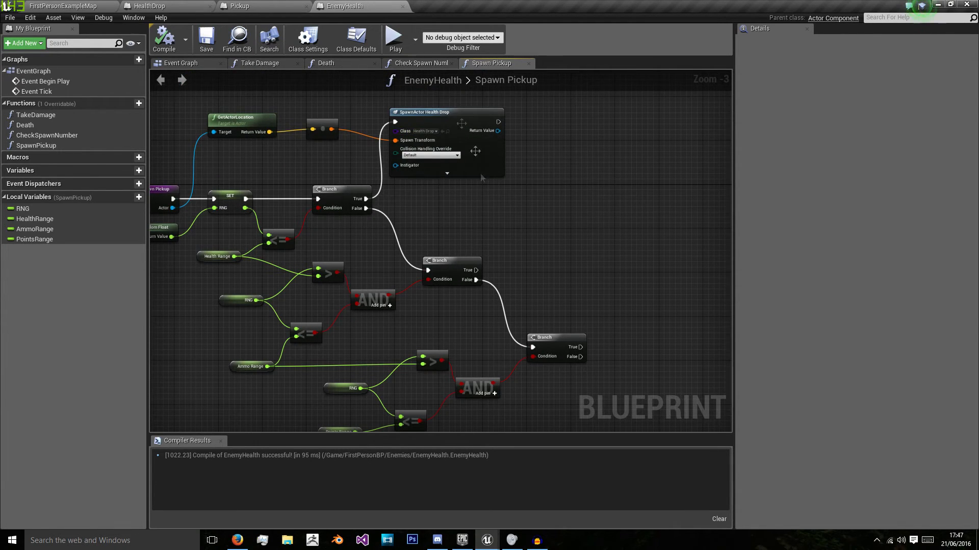
Review the HealthDrop and Pickup blueprints, then return to EnemyHealth's Death function.
left_click(148, 5)
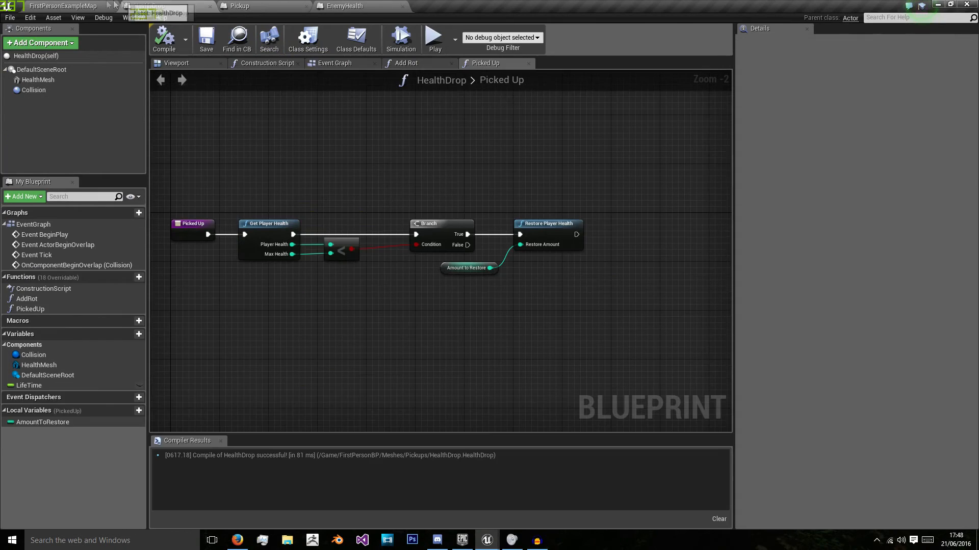
left_click(338, 6)
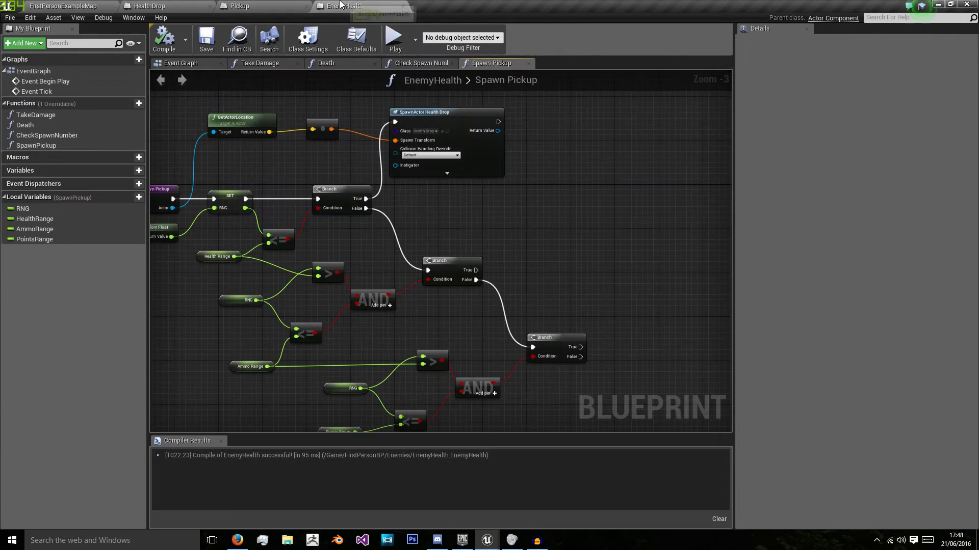
left_click(232, 5)
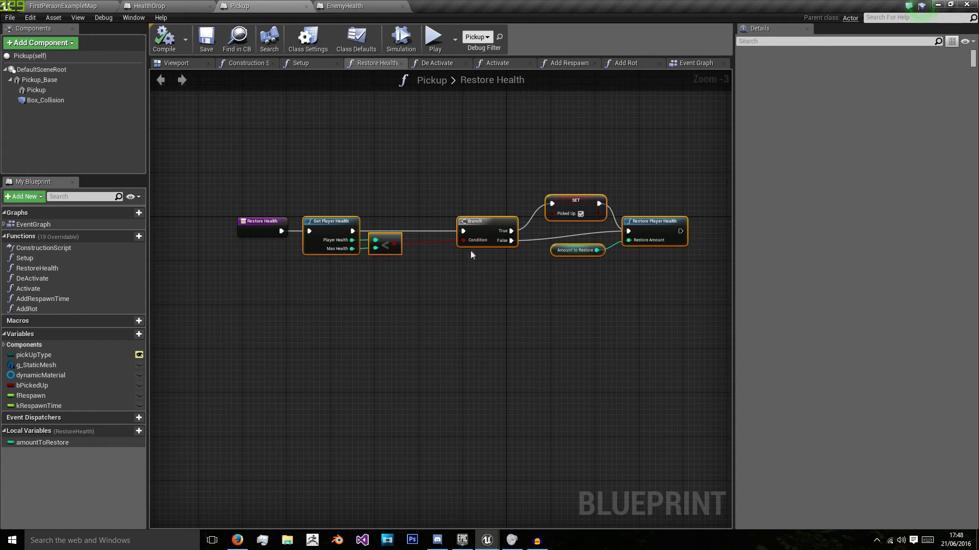
left_click(348, 4)
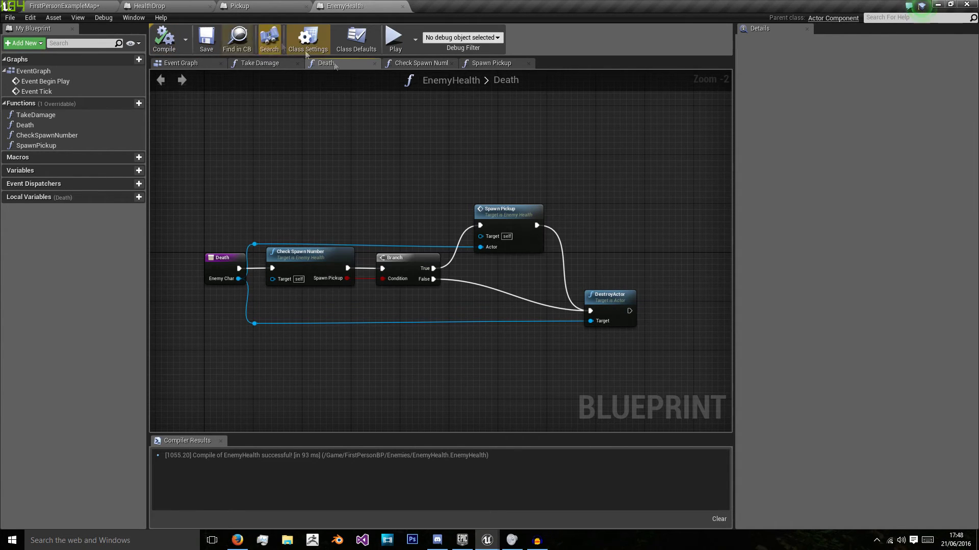
Launch Play In Editor and switch to the running level to test enemy pickup drops.
left_click(396, 37)
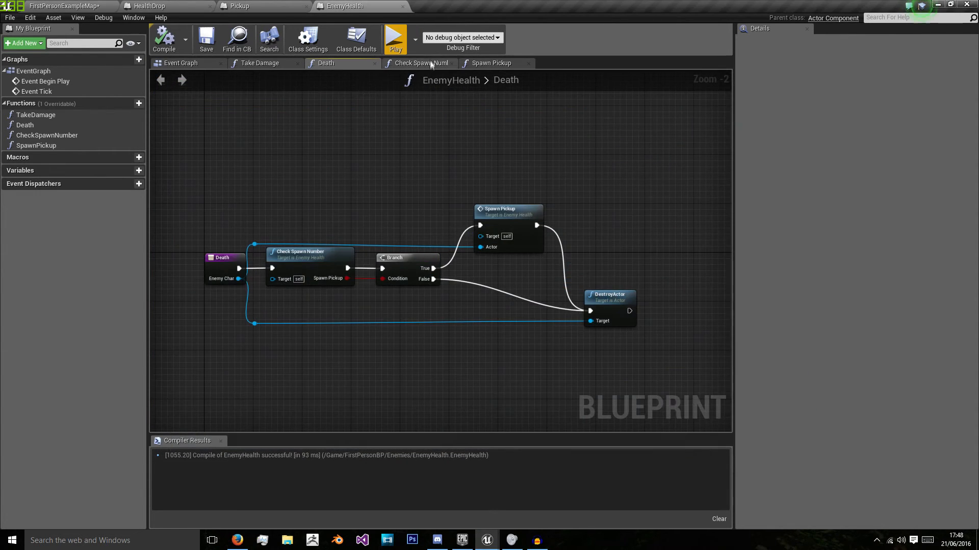
left_click(396, 38)
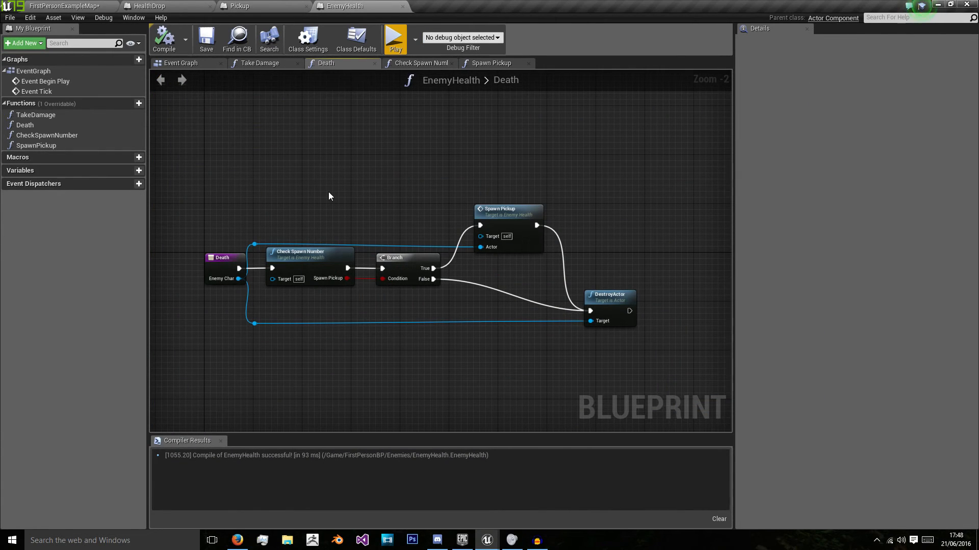
mouse_move(415, 63)
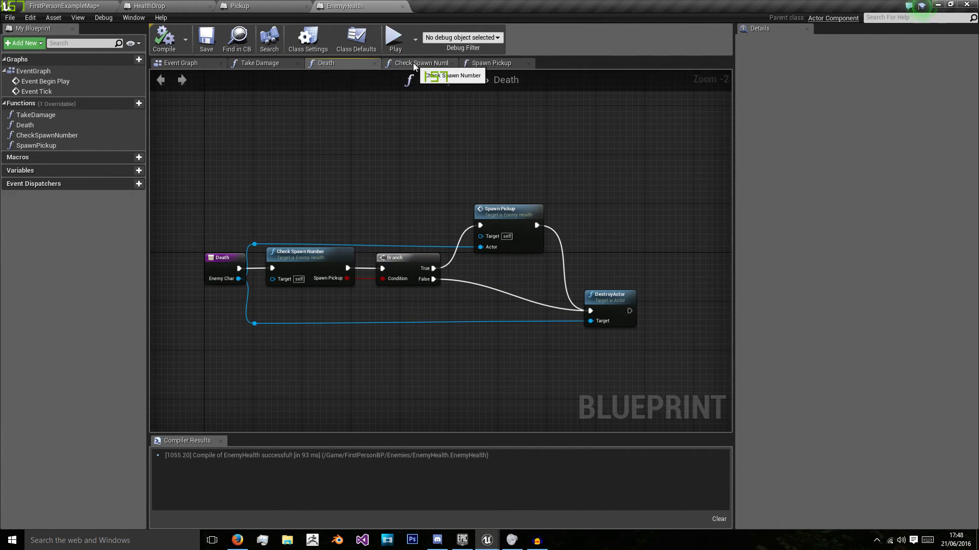
left_click(419, 63)
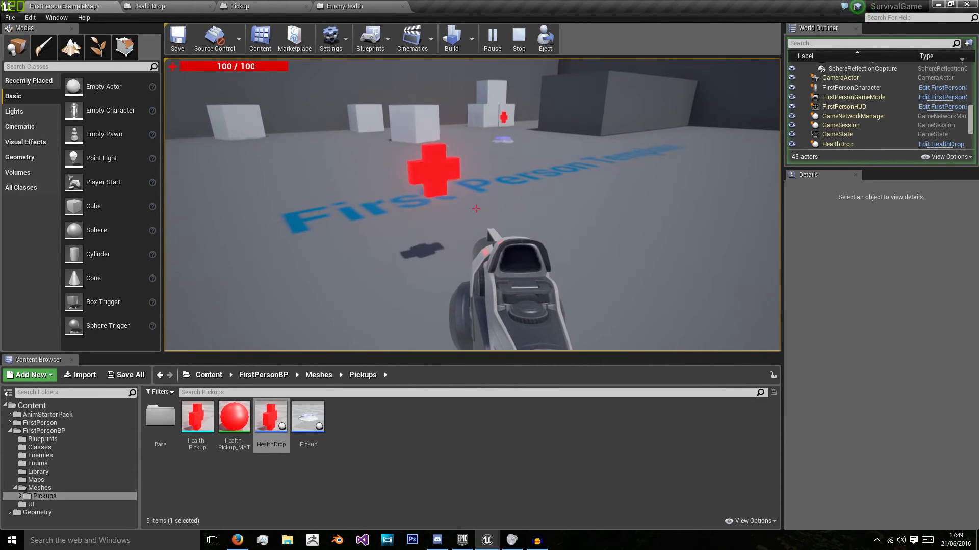
Stop and replay the level twice to test enemy drops, then switch to the Pickup blueprint.
left_click(518, 39)
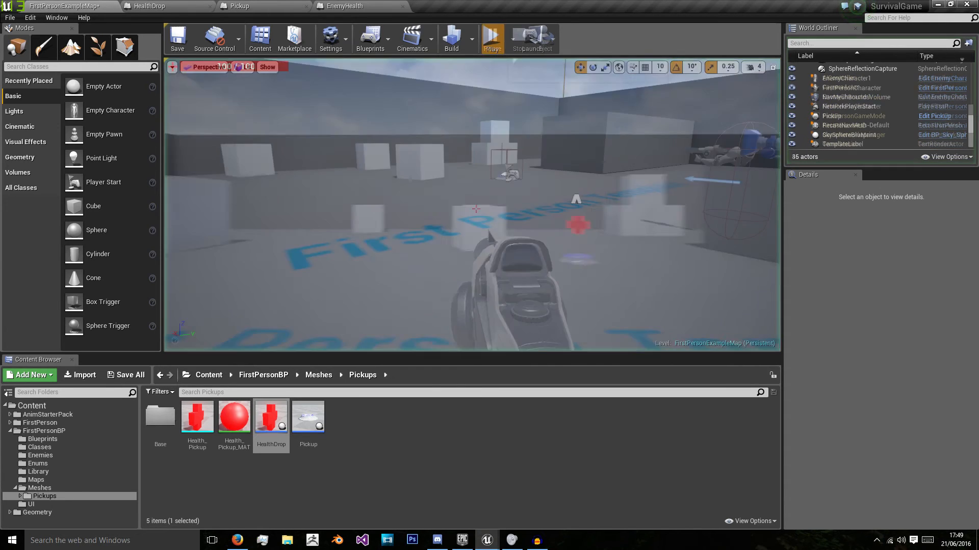
left_click(491, 37)
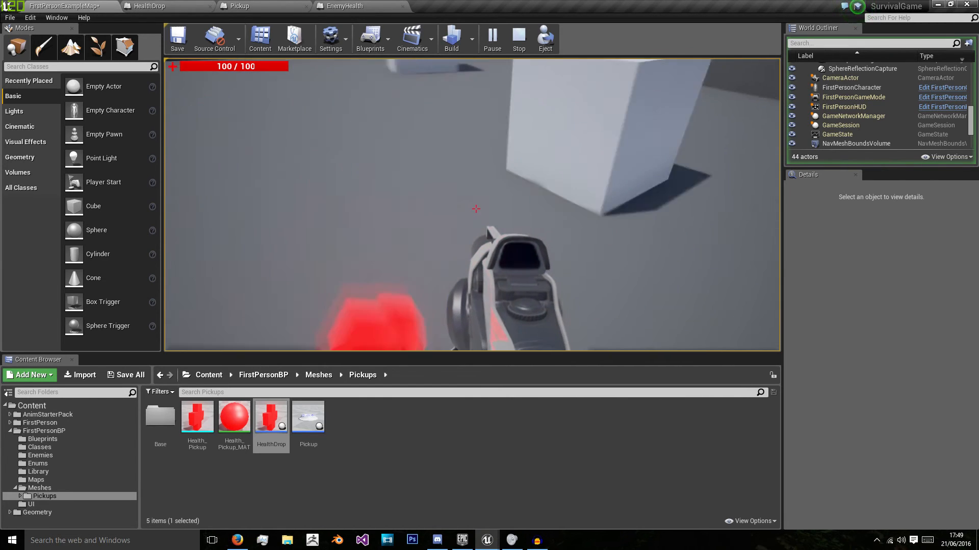
left_click(519, 35)
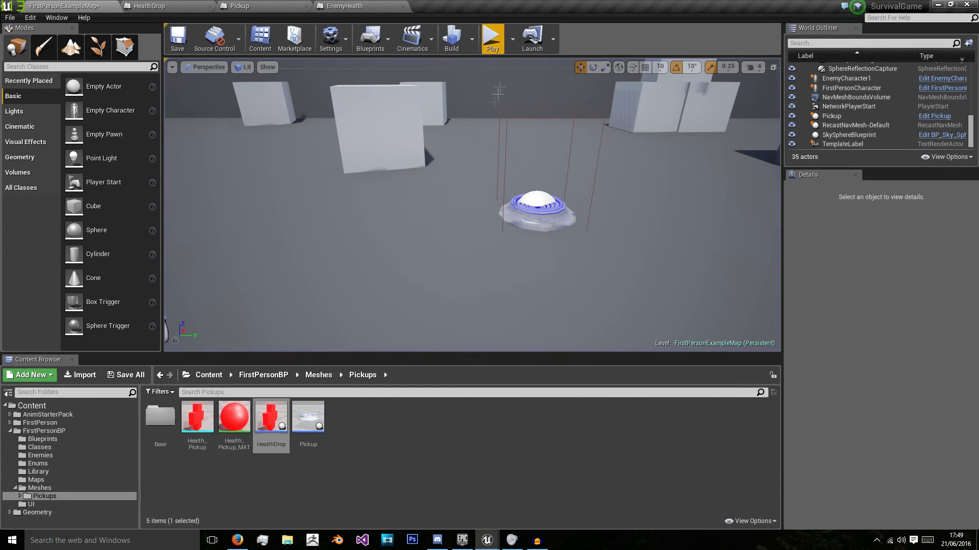
left_click(492, 35)
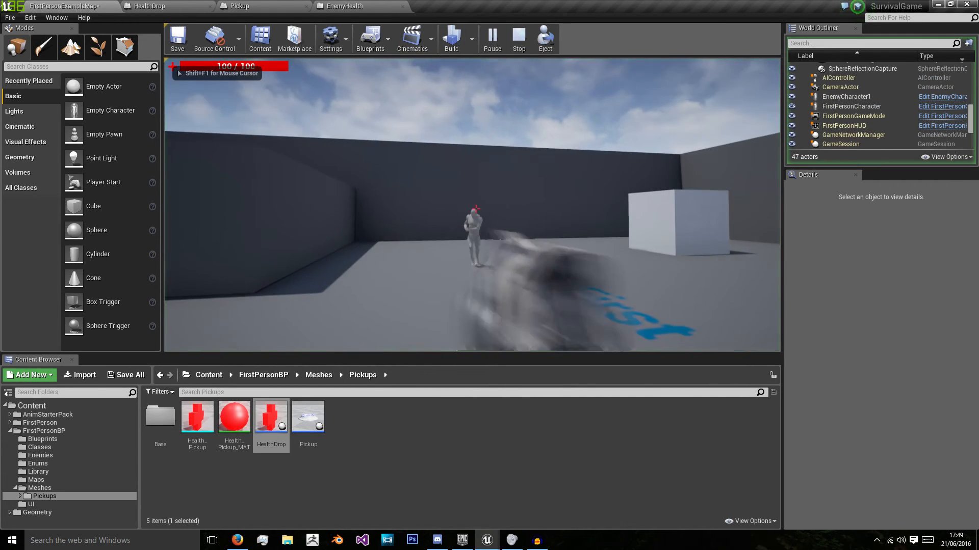
left_click(544, 35)
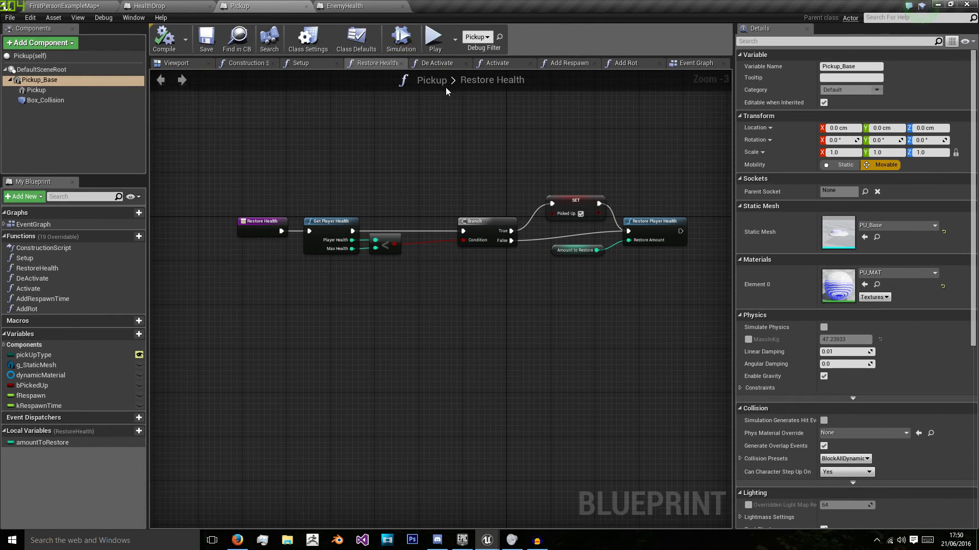
Move DestroyActor from HealthDrop's Event Graph into Picked Up after Restore Player Health, and save.
left_click(145, 4)
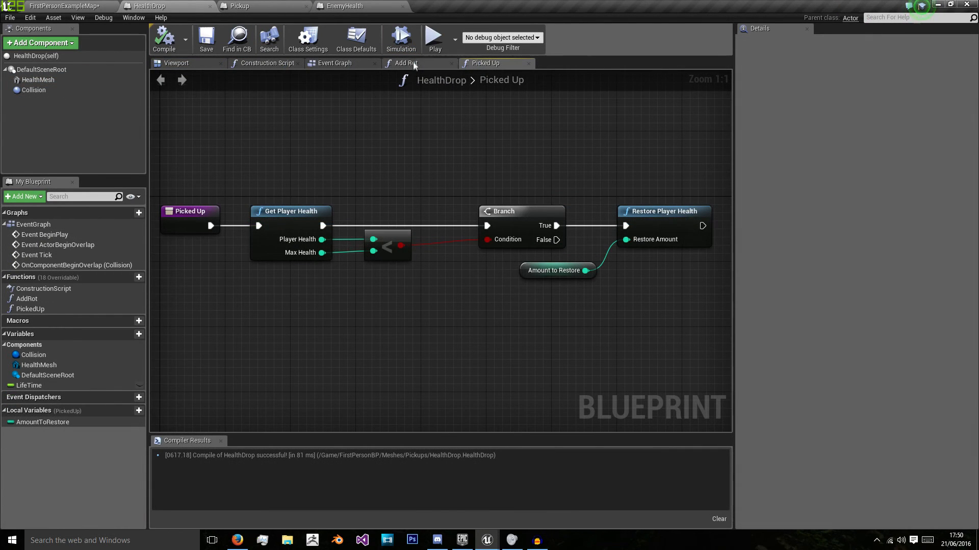
left_click(335, 63)
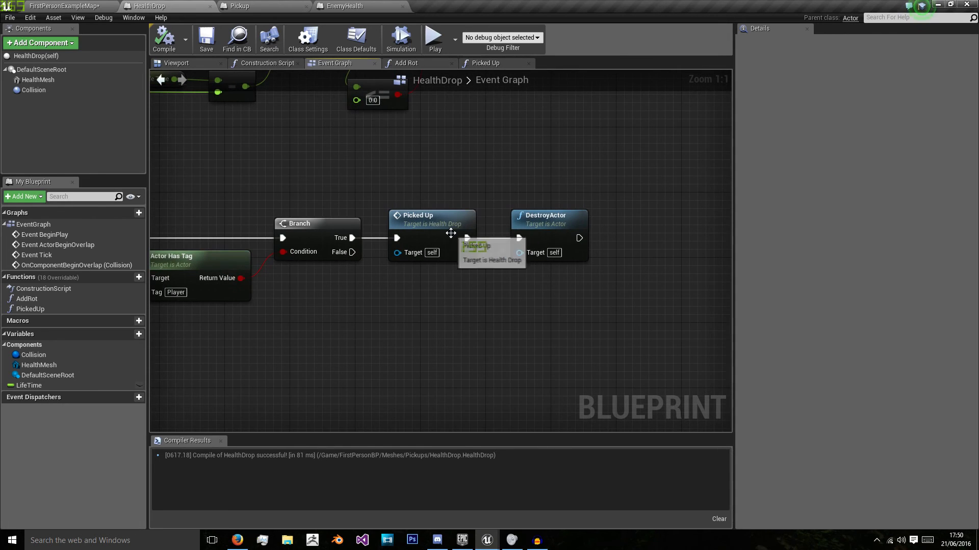
left_click(548, 216)
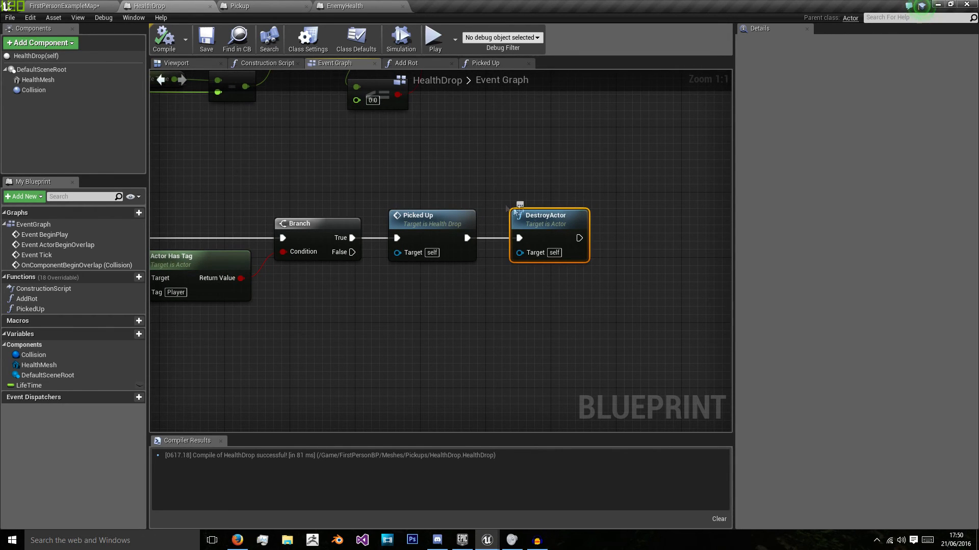
left_click(485, 63)
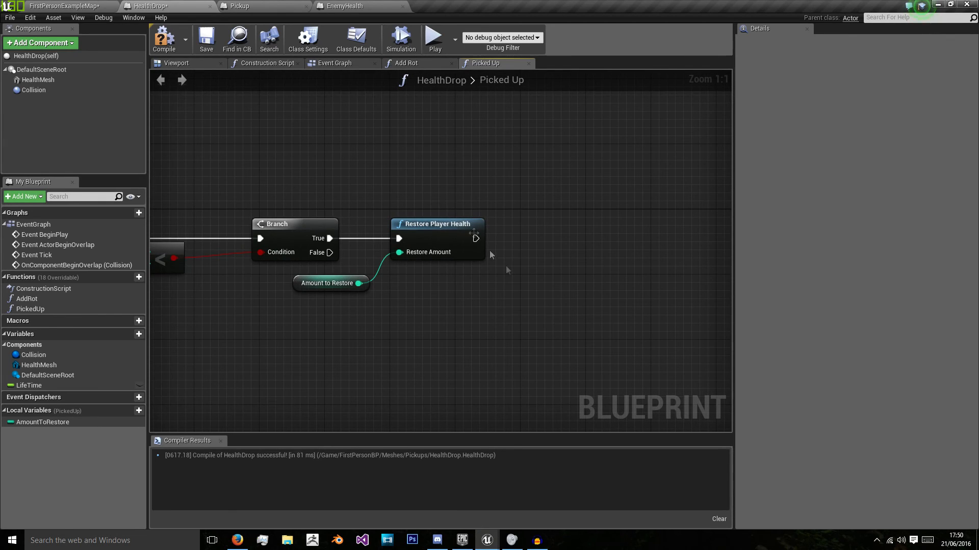
left_click_drag(476, 239, 549, 241)
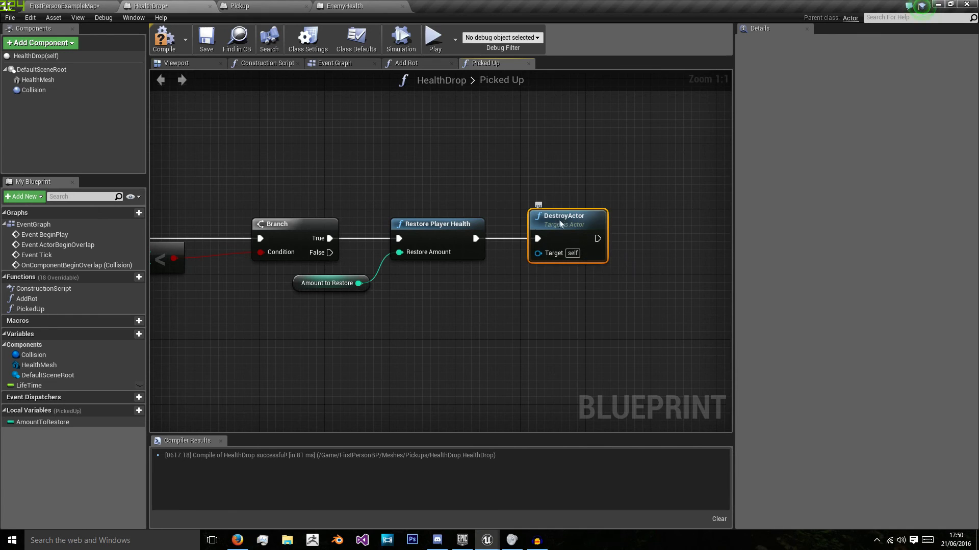
left_click(206, 38)
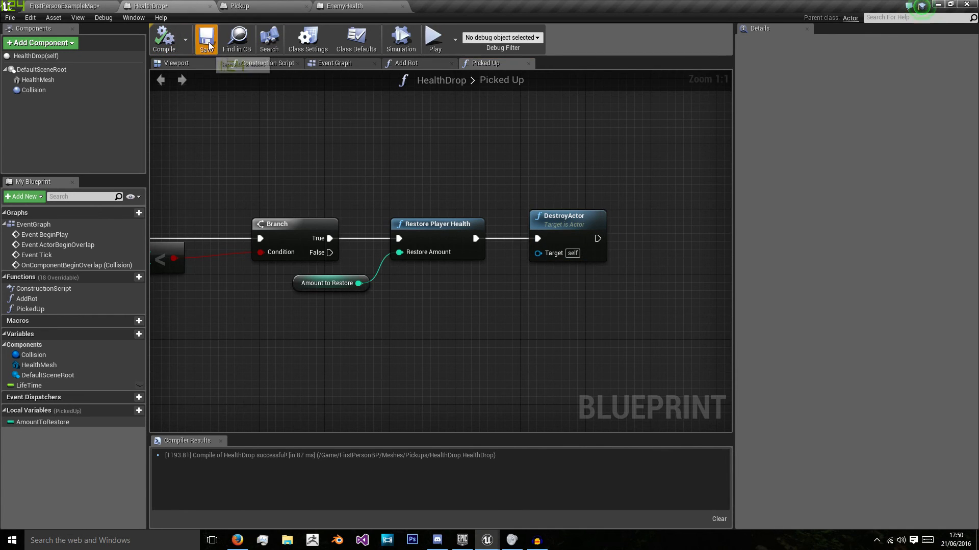